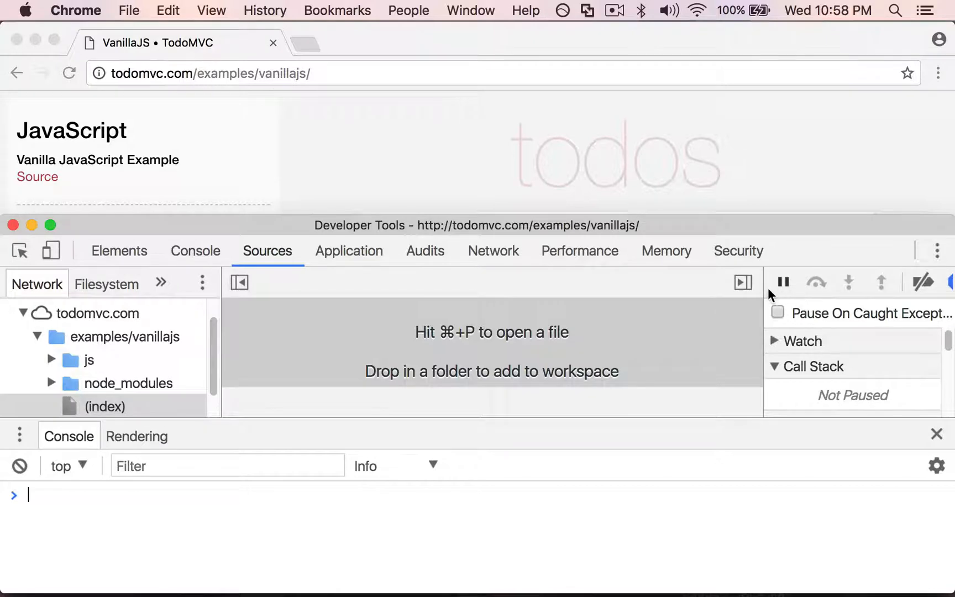
mouse_move(938, 251)
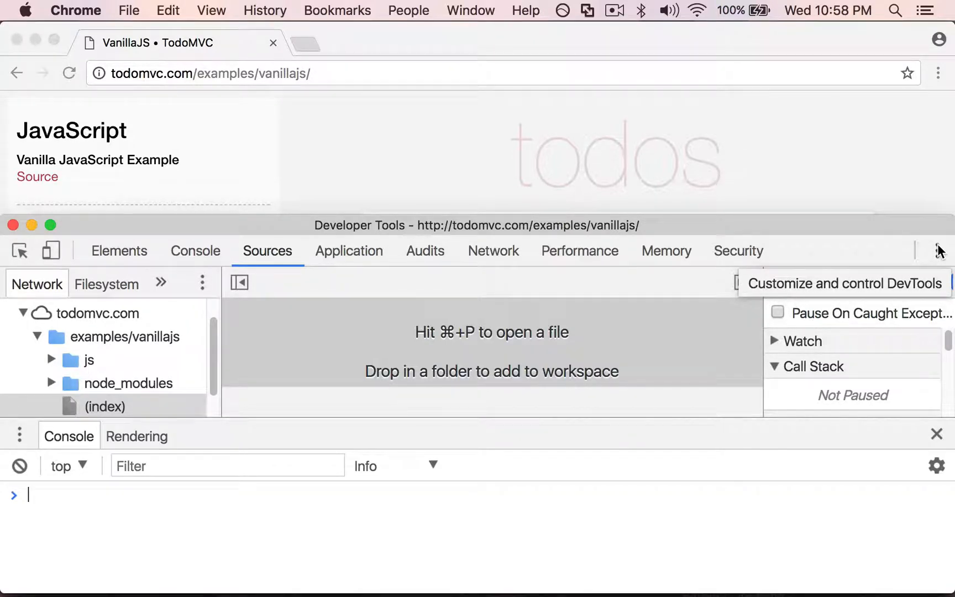
- Show the Customize and control DevTools menu from the three-dot button
left_click(938, 251)
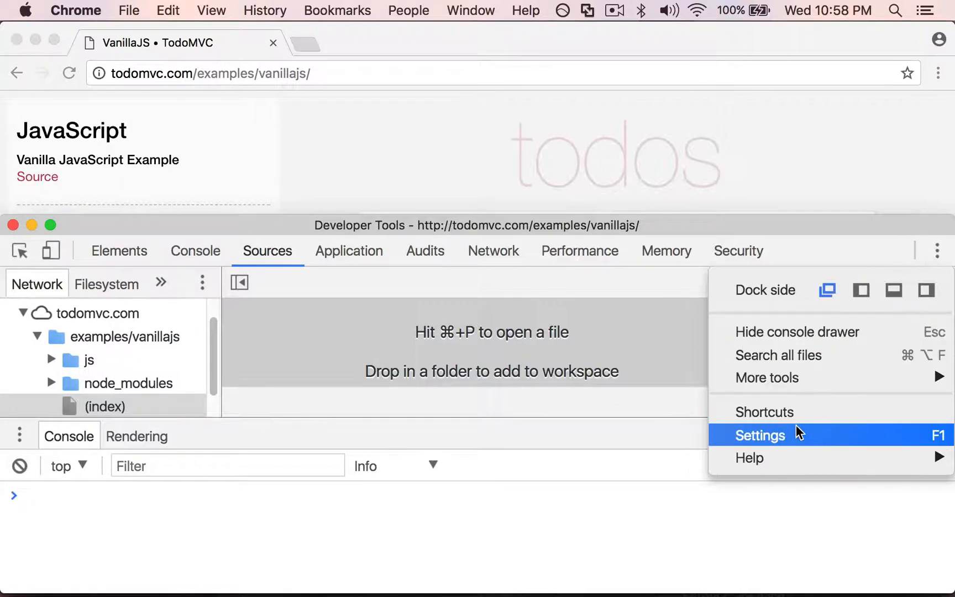
- Browse the Shortcuts list in Settings, then close Settings back to Sources
left_click(759, 435)
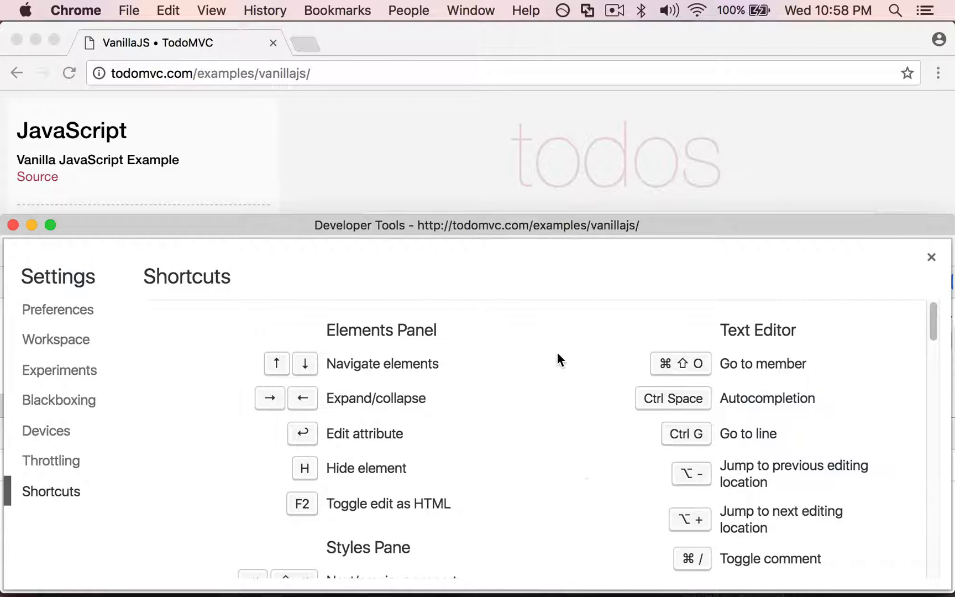
scroll("down", 3)
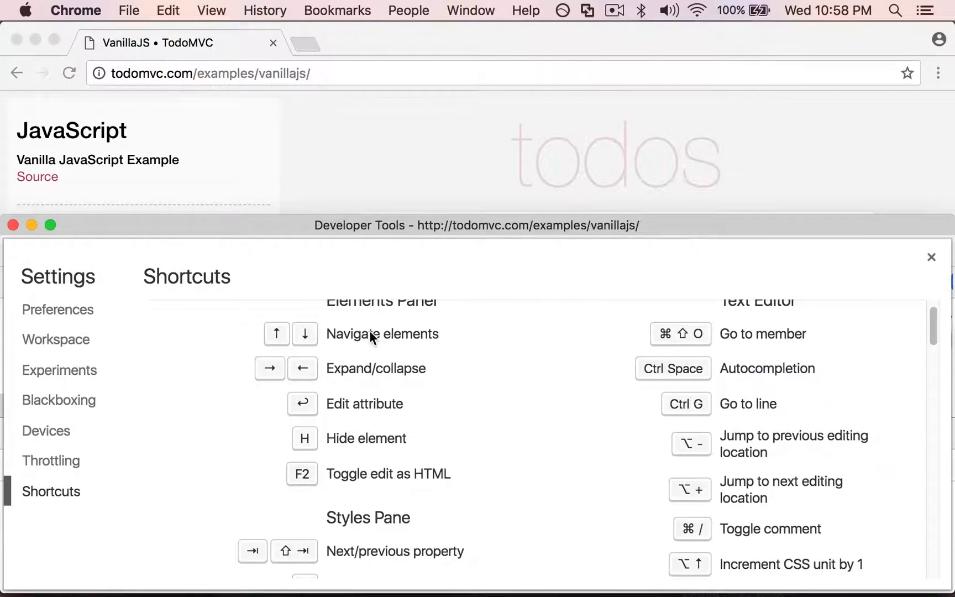
mouse_move(932, 256)
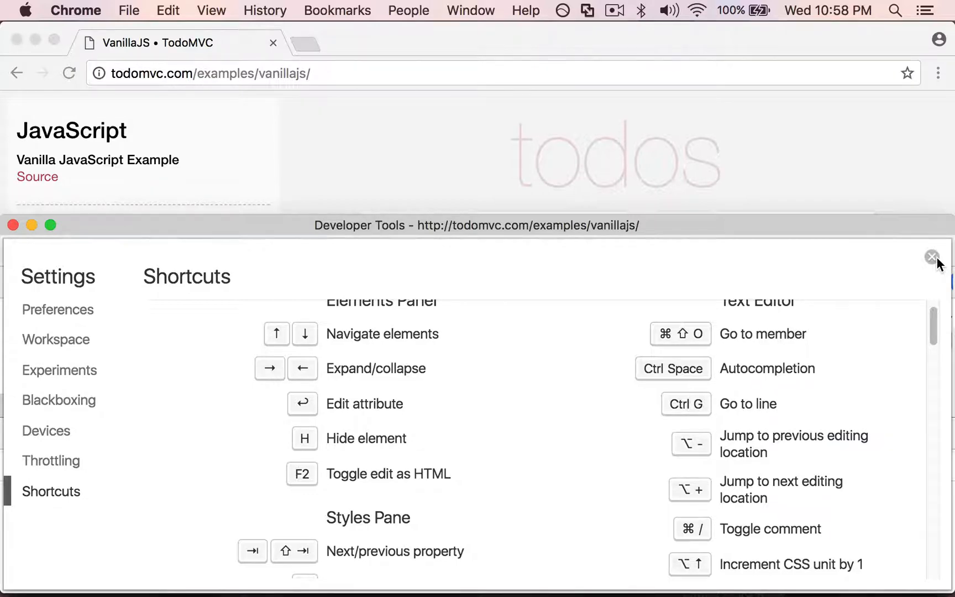
left_click(932, 257)
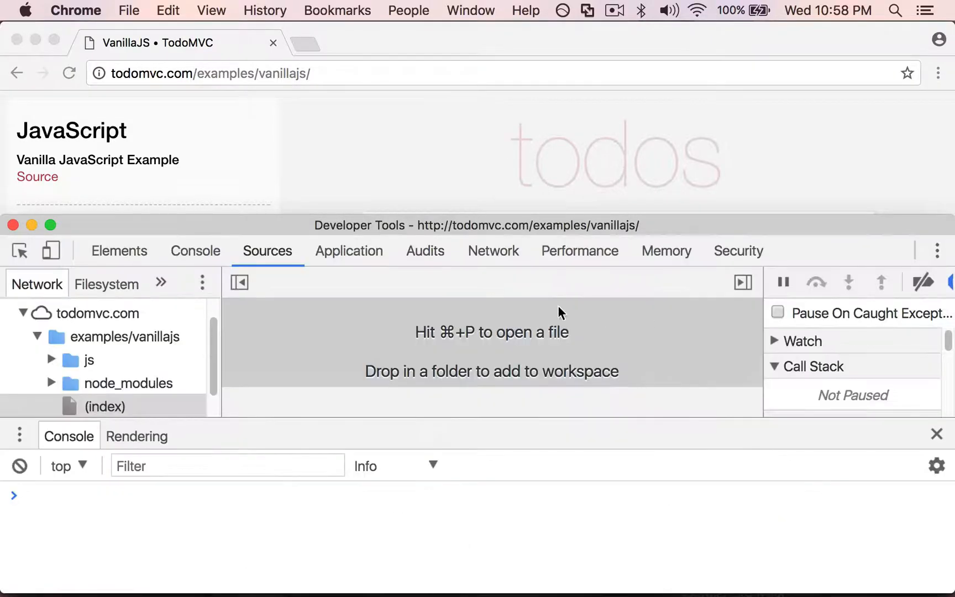
- Run 'so' in the Command Menu to show Sources with the go-to-symbol prompt
left_click(118, 250)
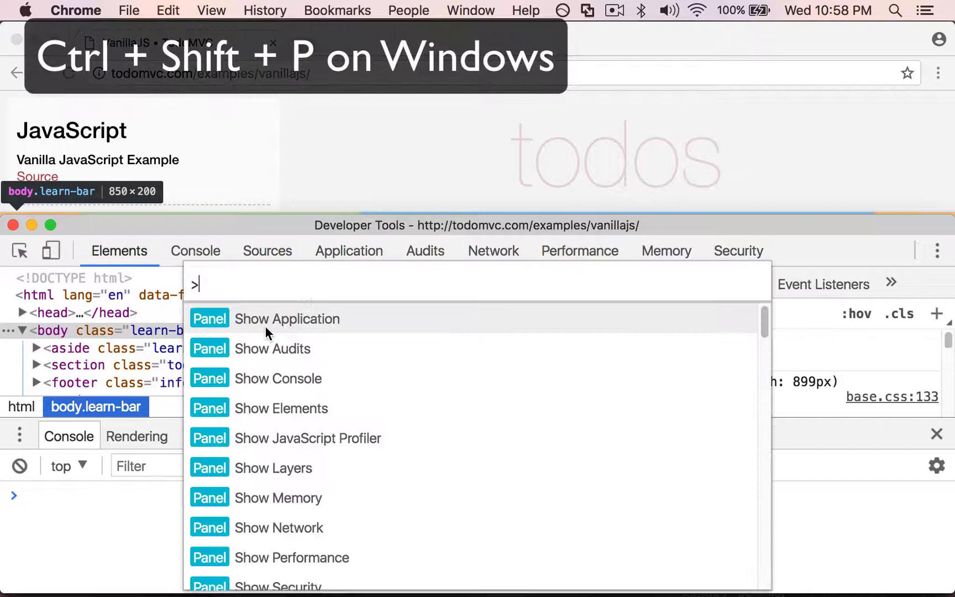
type("so")
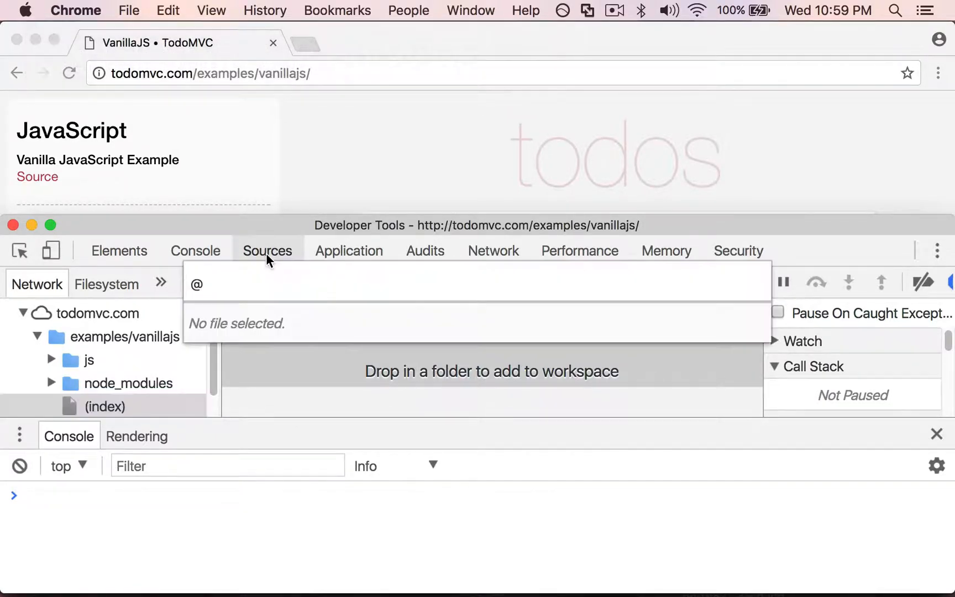
- Quick-open app.js ('app.j') and controller.js ('contro') in the Sources editor
left_click(104, 406)
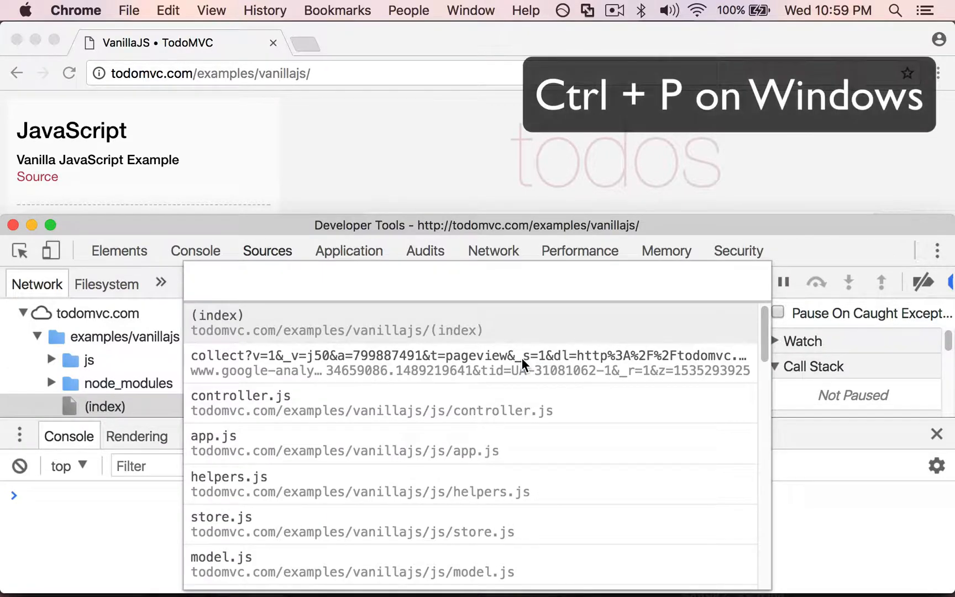
mouse_move(148, 383)
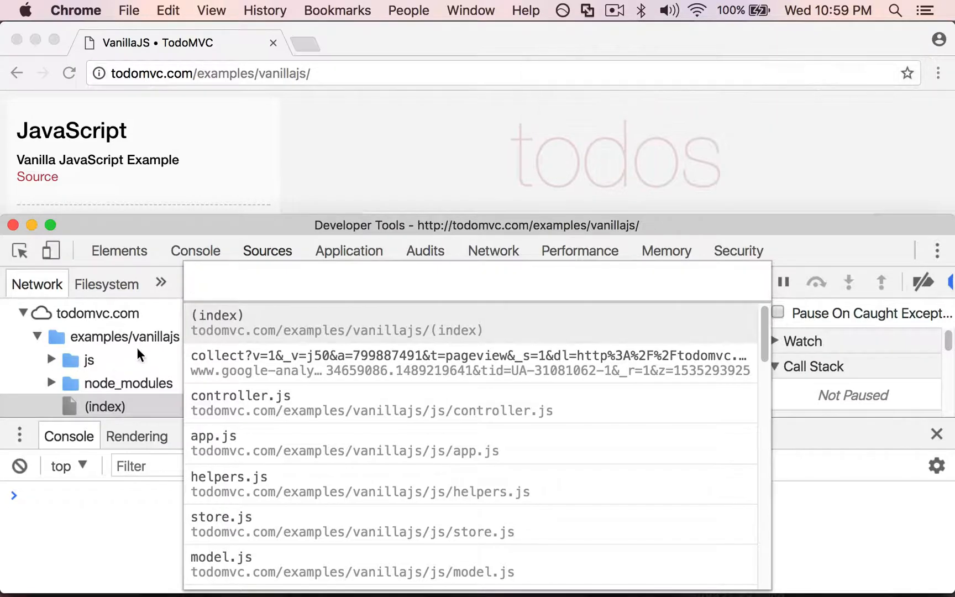
mouse_move(265, 298)
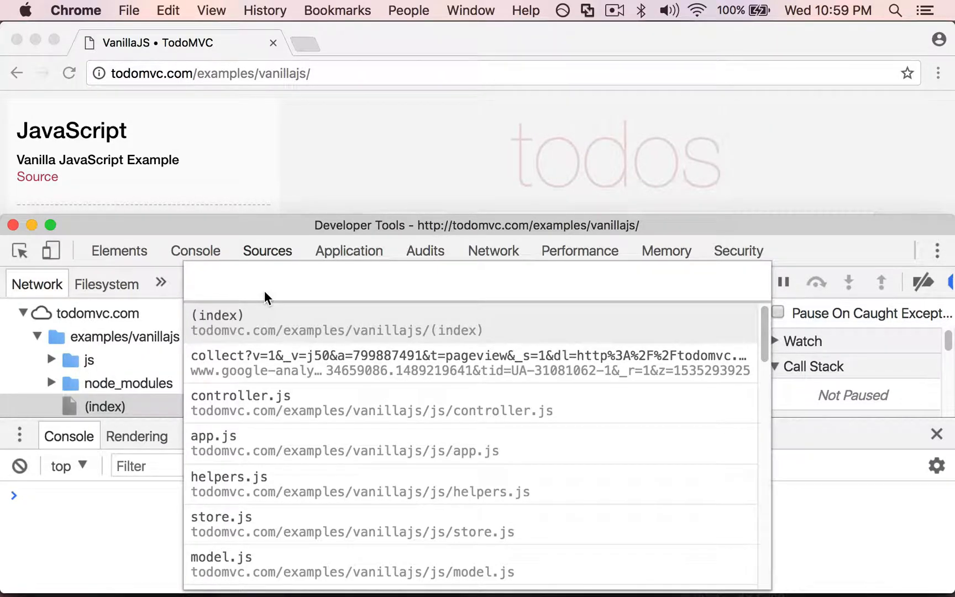
type("app.j")
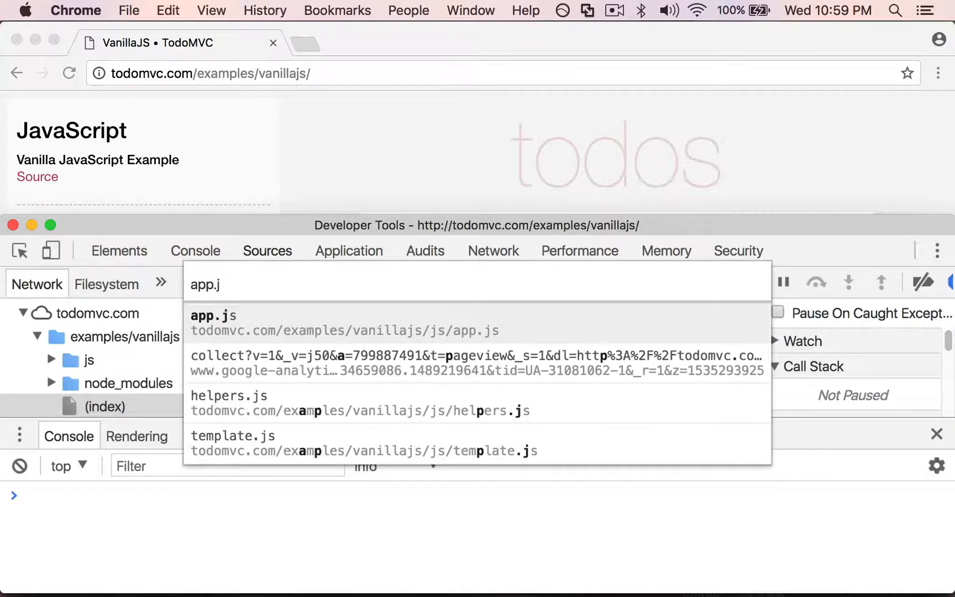
left_click(214, 316)
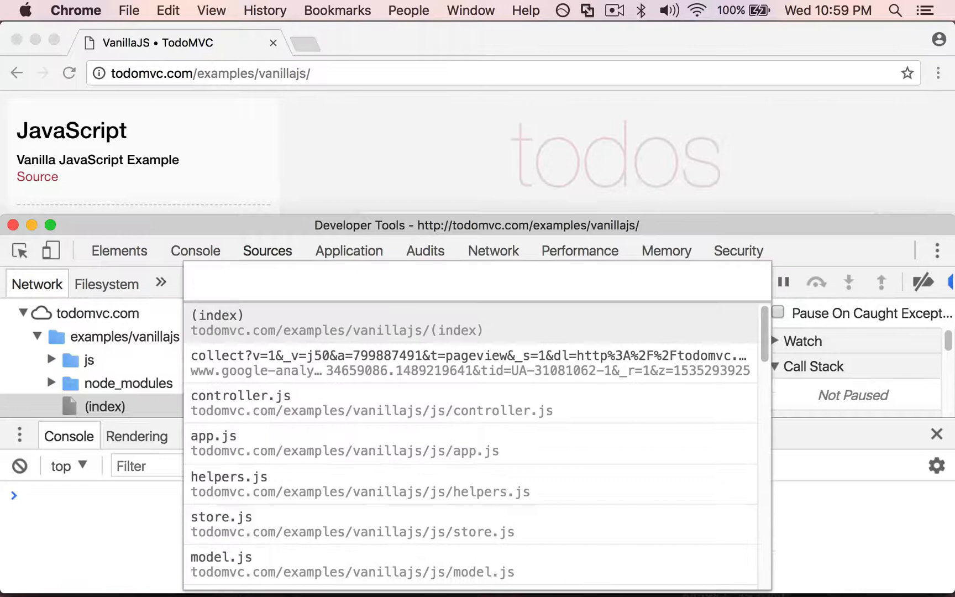
type("contro")
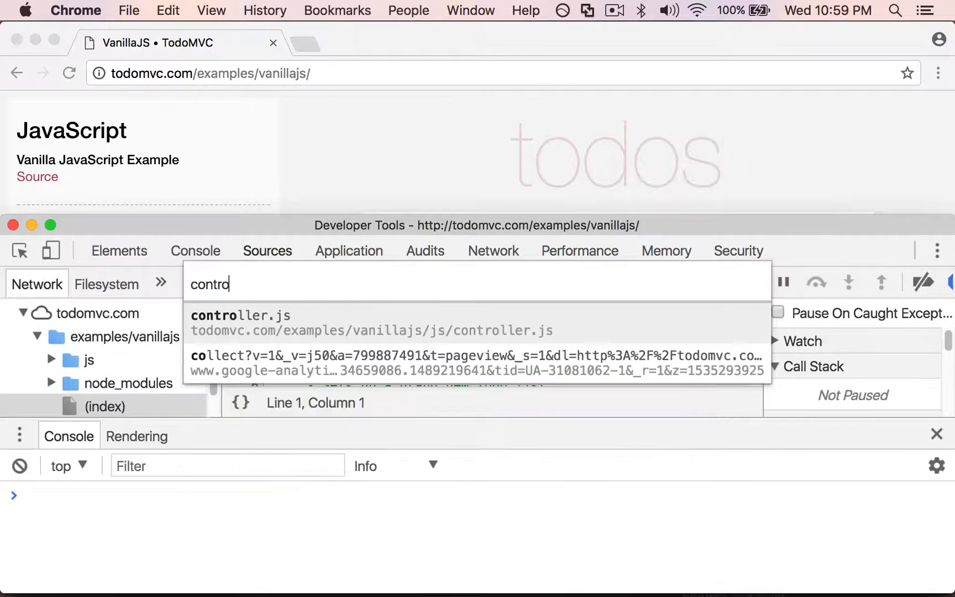
left_click(241, 316)
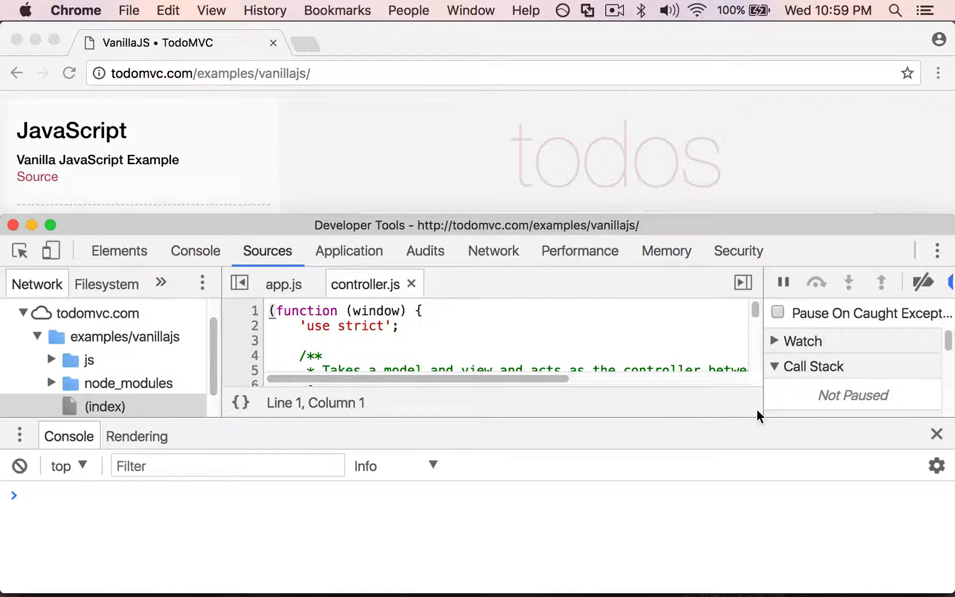
mouse_move(938, 434)
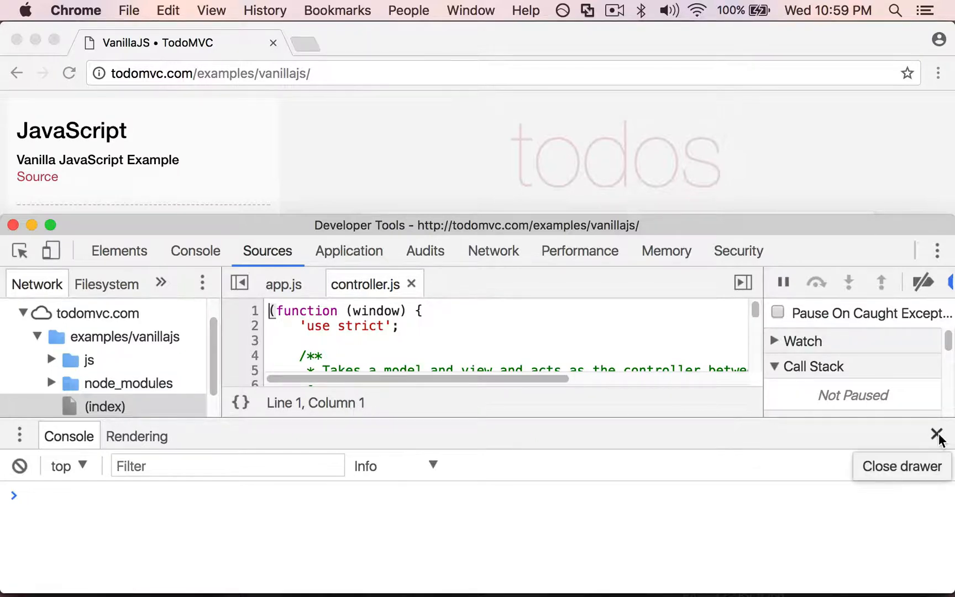
- Hide the console drawer and search all files for the regex function.*\(
left_click(937, 434)
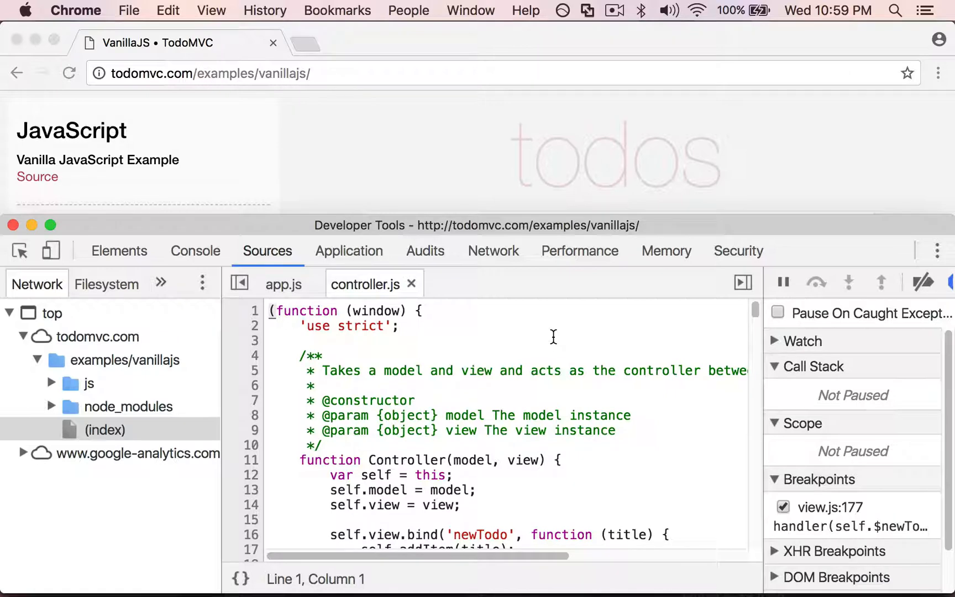
type("function.*\\(")
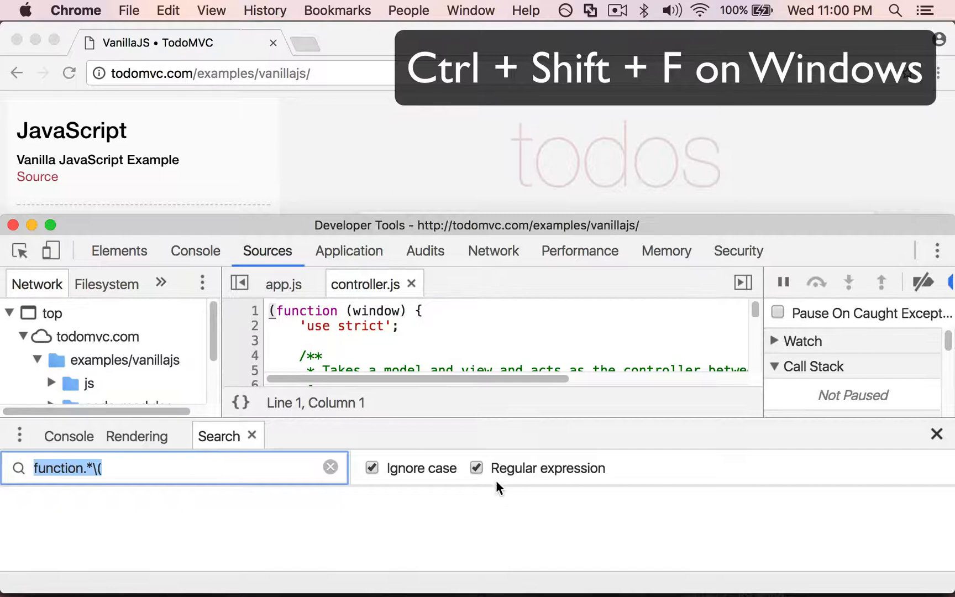
- Search all files for plain-text newTodo with Regular expression unchecked
left_click(476, 468)
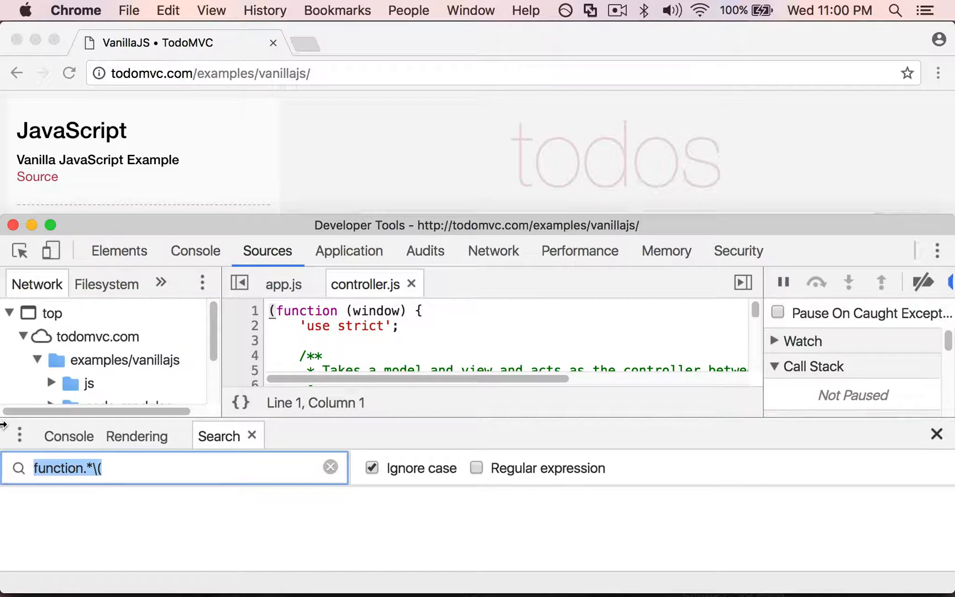
type("new")
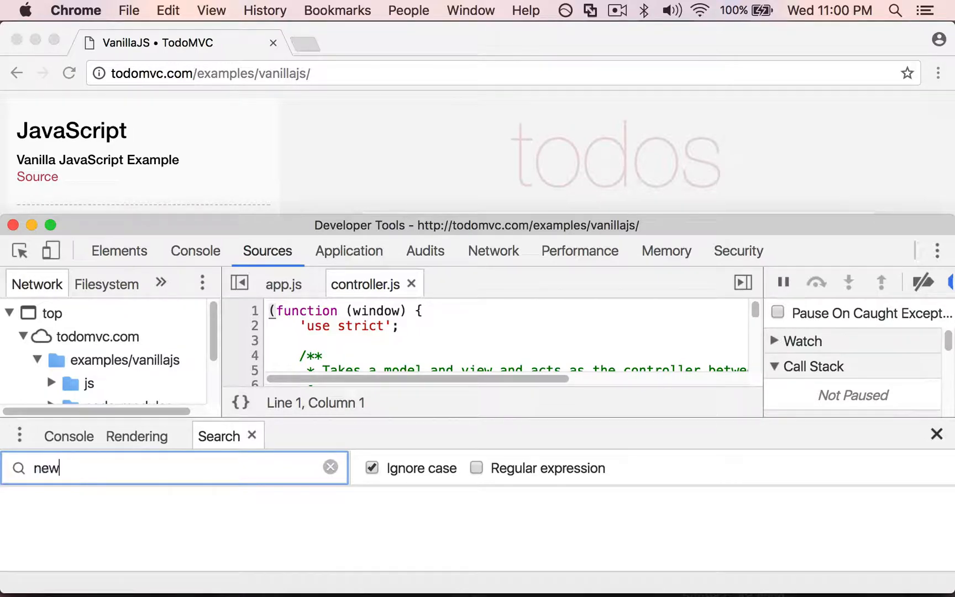
type("Todo")
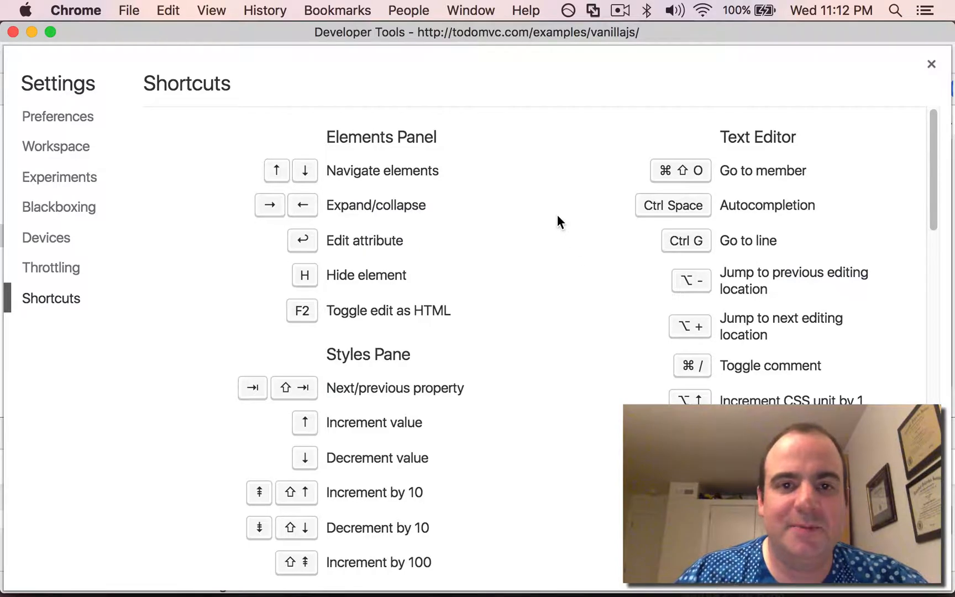
- Scroll the Shortcuts reference down to the Styles Pane and Debugger sections
scroll("down", 3)
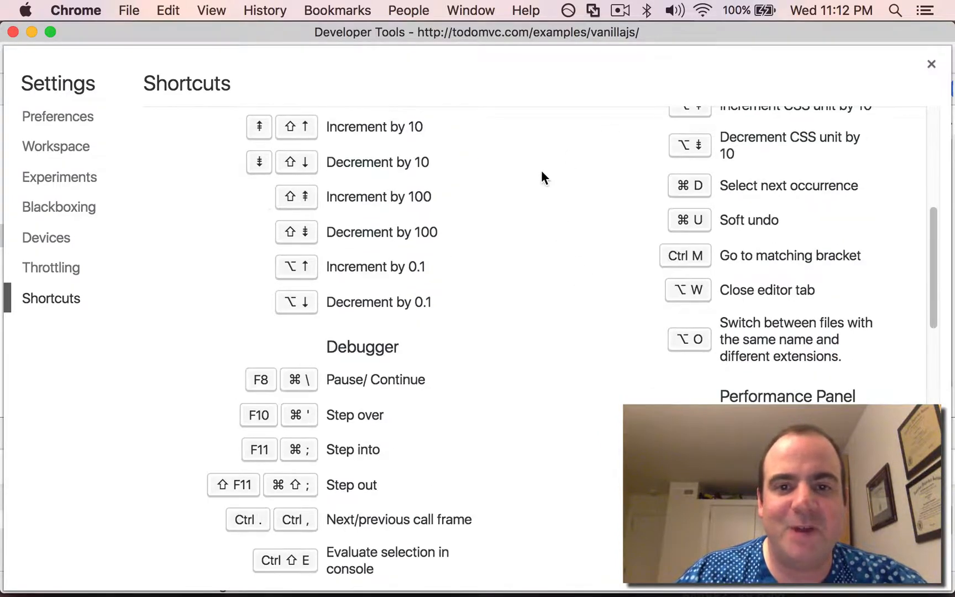